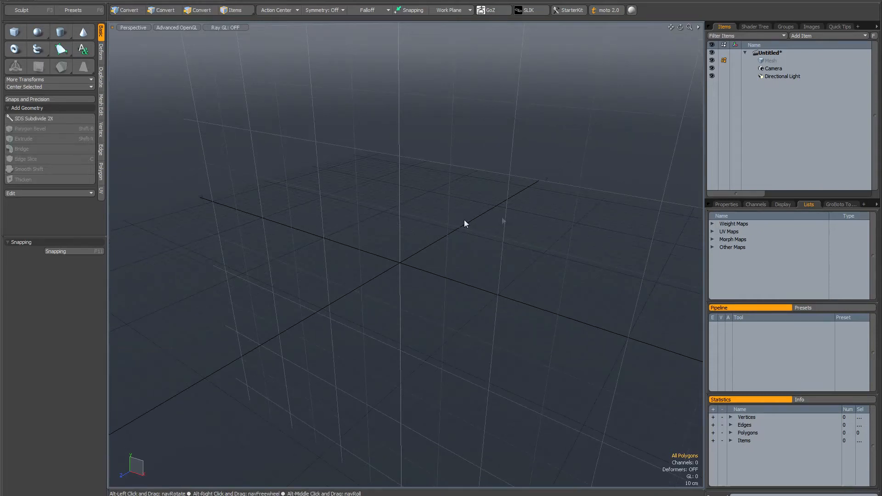
- Orbit around the empty grid to show the level work plane from several angles
{"action": "left_click", "coordinate": [203, 10]}
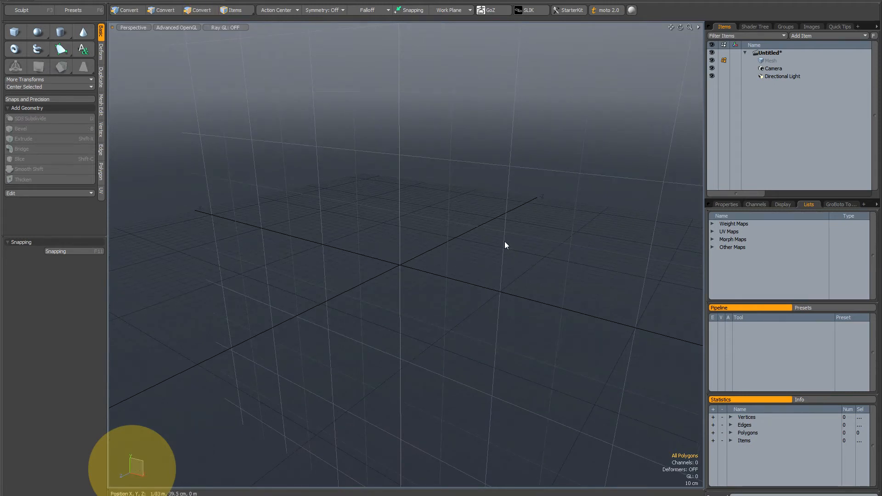
{"action": "left_click_drag", "start_coordinate": [504, 244], "coordinate": [424, 280]}
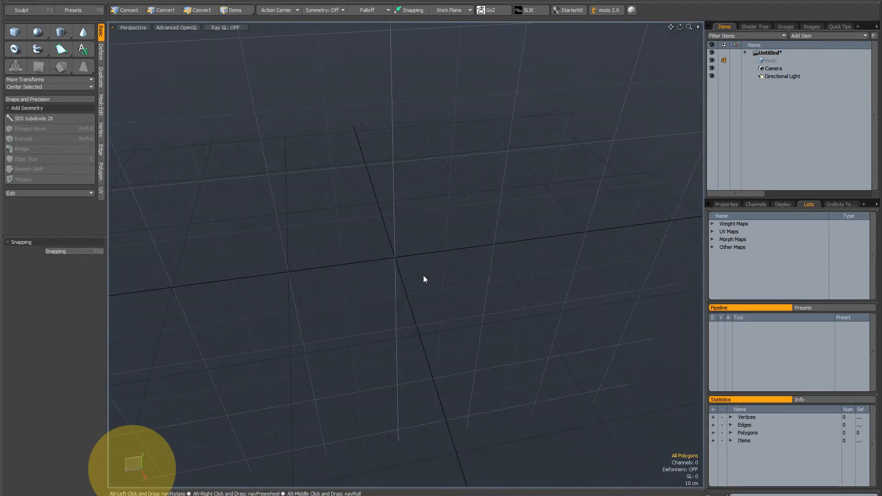
{"action": "left_click_drag", "start_coordinate": [425, 280], "coordinate": [419, 280]}
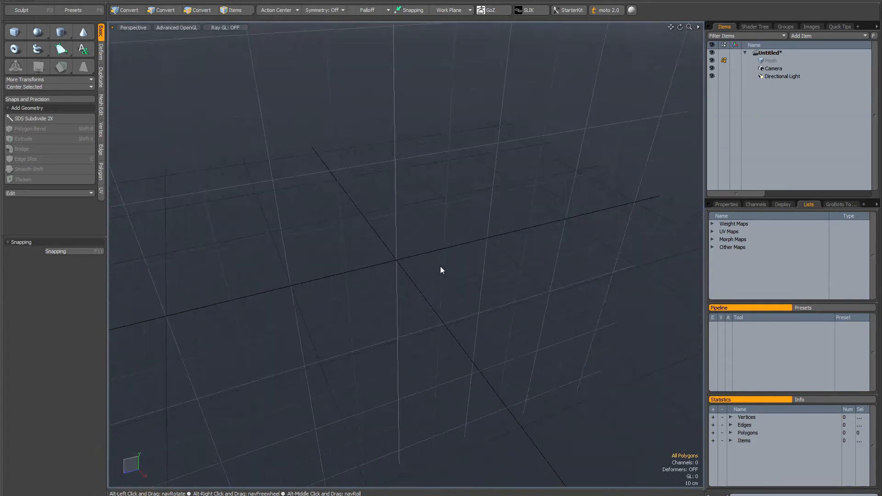
{"action": "left_click_drag", "start_coordinate": [442, 270], "coordinate": [429, 259]}
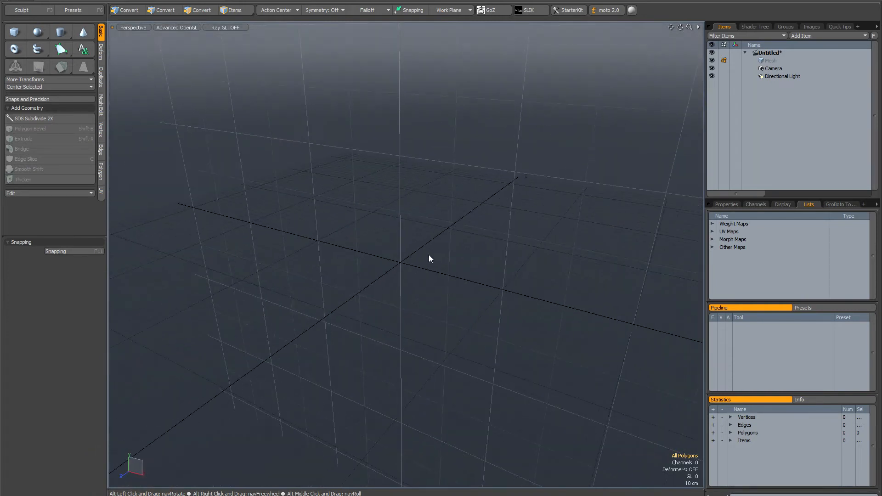
{"action": "left_click", "coordinate": [202, 10]}
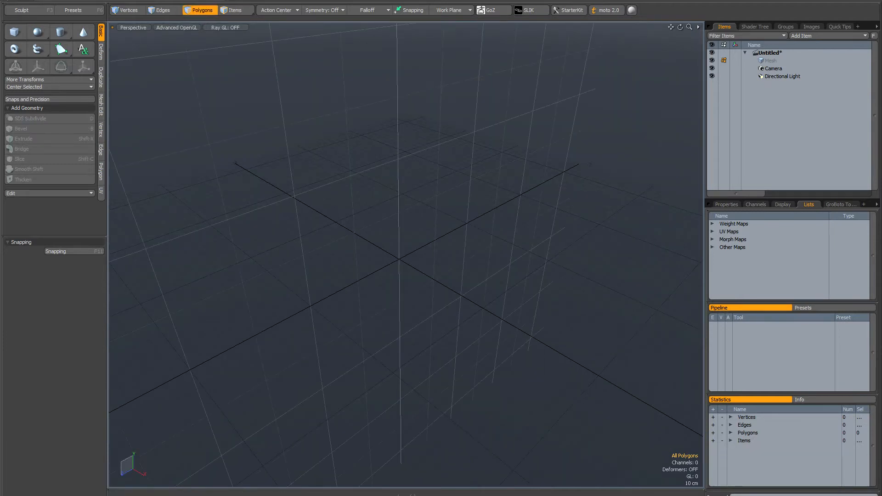
{"action": "left_click_drag", "start_coordinate": [395, 254], "coordinate": [511, 197]}
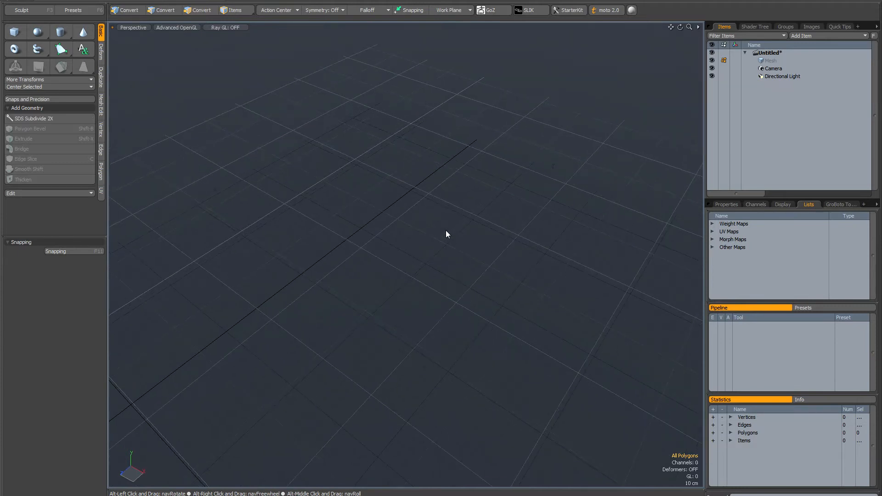
{"action": "left_click", "coordinate": [202, 10]}
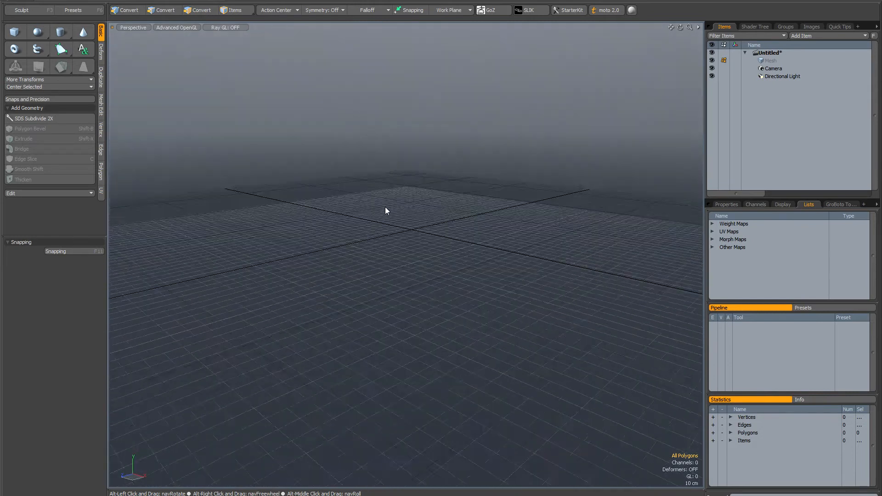
- Create a quad ball at the origin and orbit around it
{"action": "left_click", "coordinate": [202, 10]}
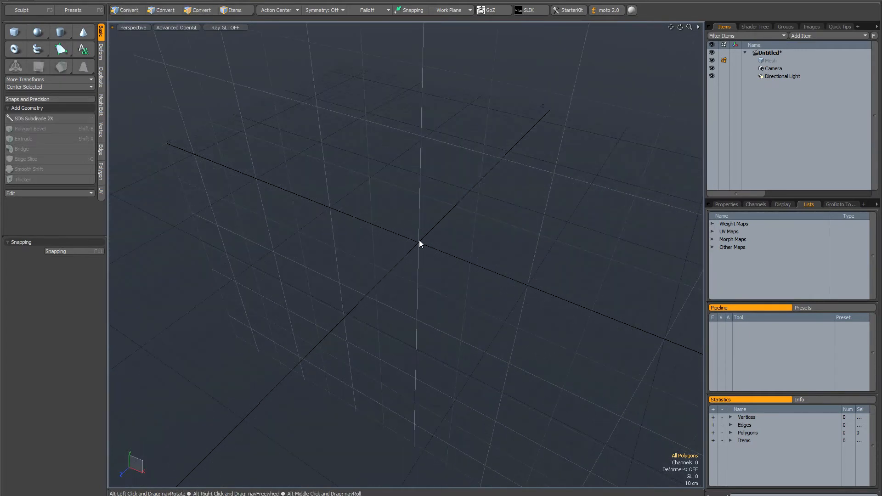
{"action": "left_click_drag", "start_coordinate": [419, 245], "coordinate": [451, 219]}
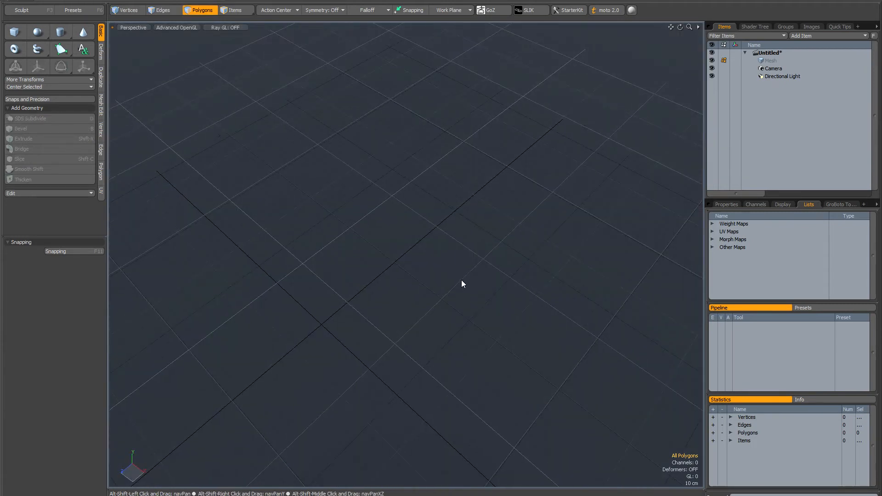
{"action": "left_click_drag", "start_coordinate": [463, 284], "coordinate": [430, 303]}
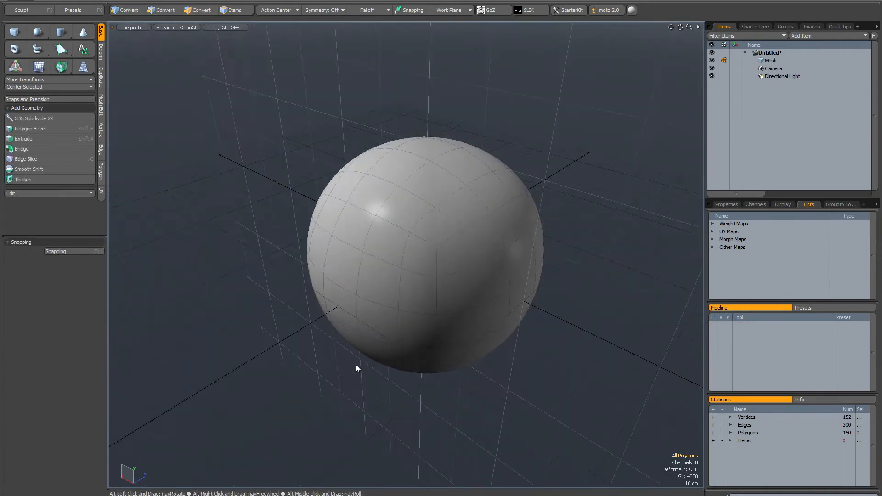
{"action": "left_click", "coordinate": [202, 10]}
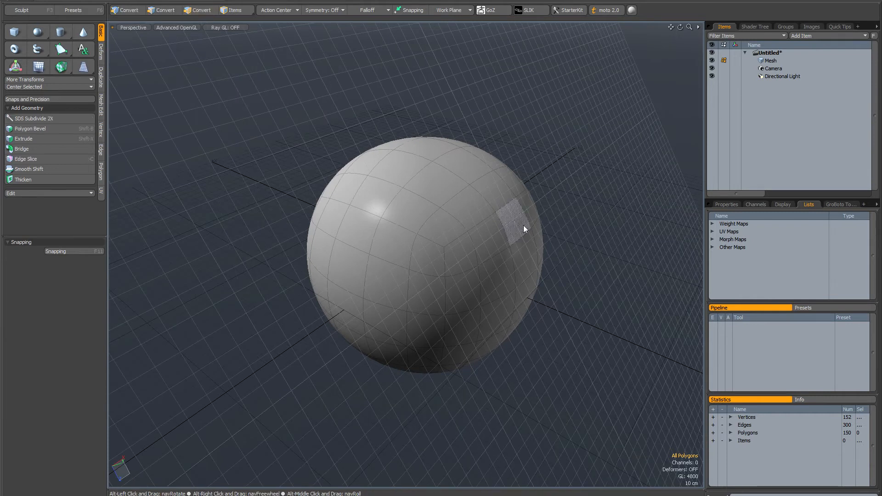
{"action": "left_click_drag", "start_coordinate": [523, 229], "coordinate": [350, 204]}
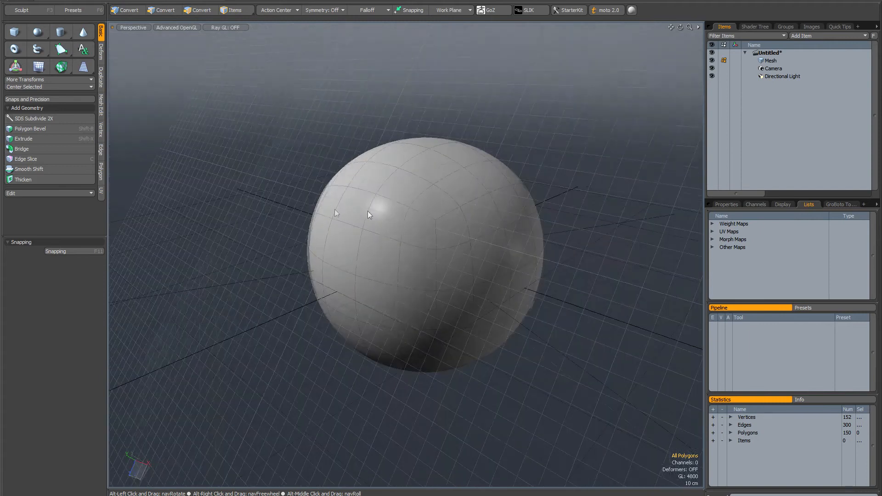
{"action": "left_click", "coordinate": [202, 10]}
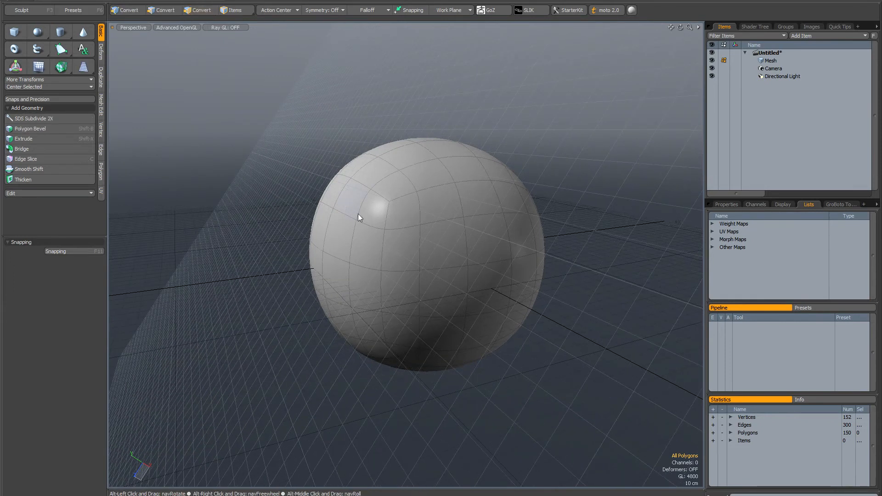
{"action": "left_click_drag", "start_coordinate": [360, 218], "coordinate": [334, 218]}
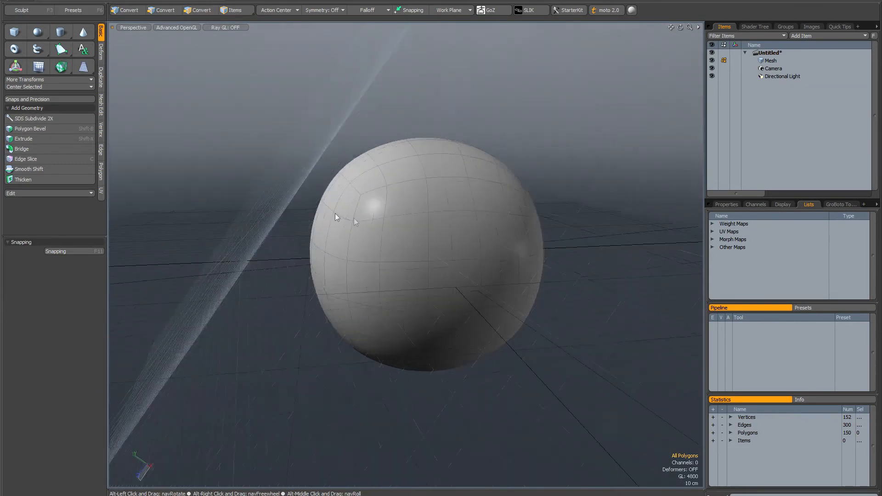
{"action": "left_click", "coordinate": [202, 10]}
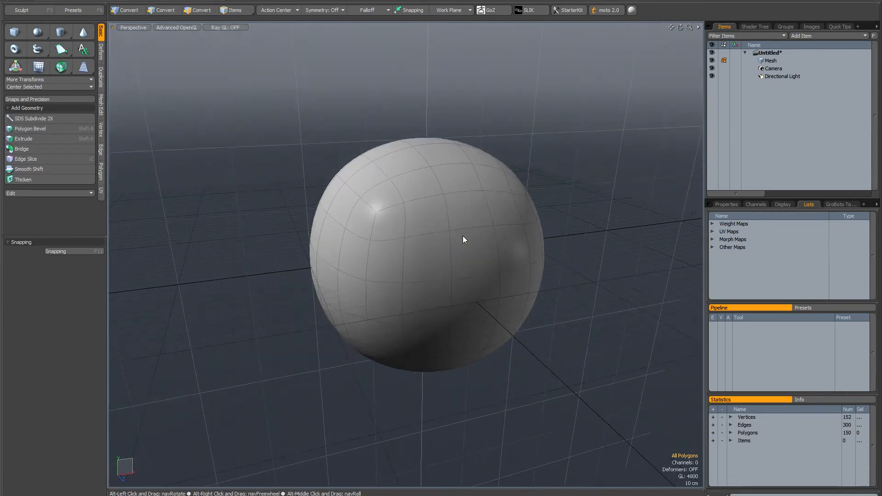
{"action": "left_click", "coordinate": [202, 10]}
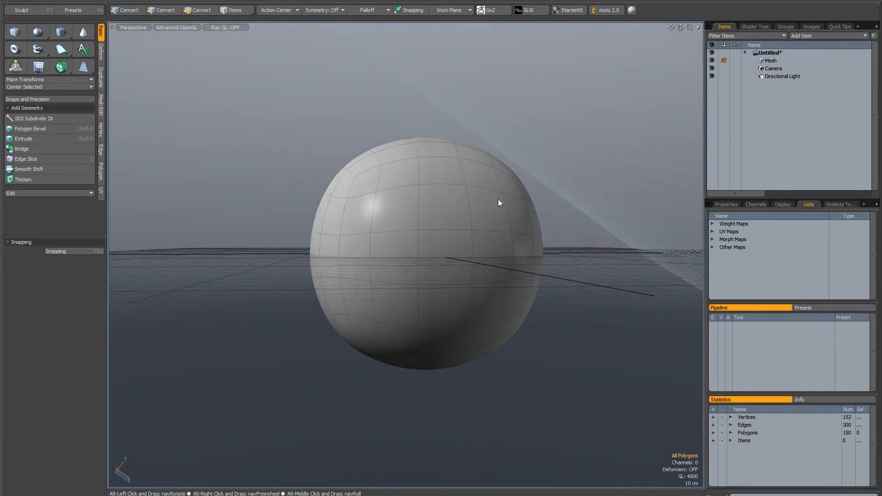
- Select one polygon on the upper right of the sphere
{"action": "left_click", "coordinate": [202, 10]}
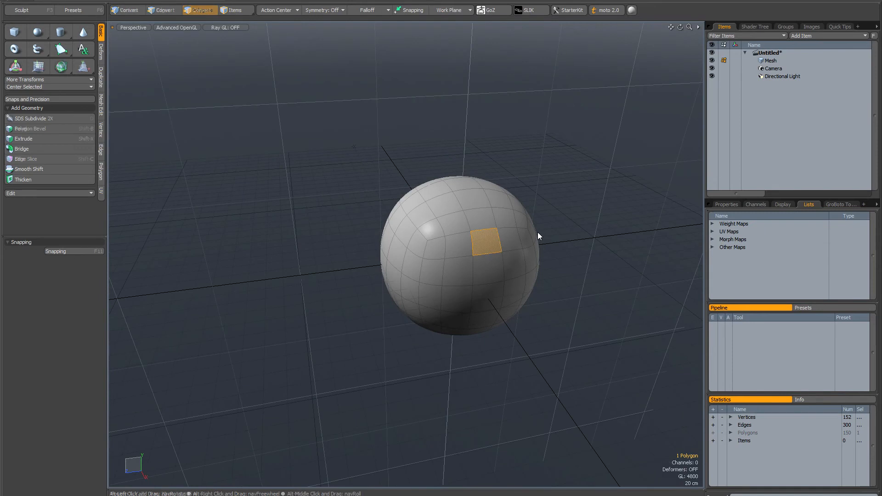
- Orbit around the sphere so the work plane realigns to the selected polygon's view
{"action": "left_click_drag", "start_coordinate": [538, 237], "coordinate": [580, 254]}
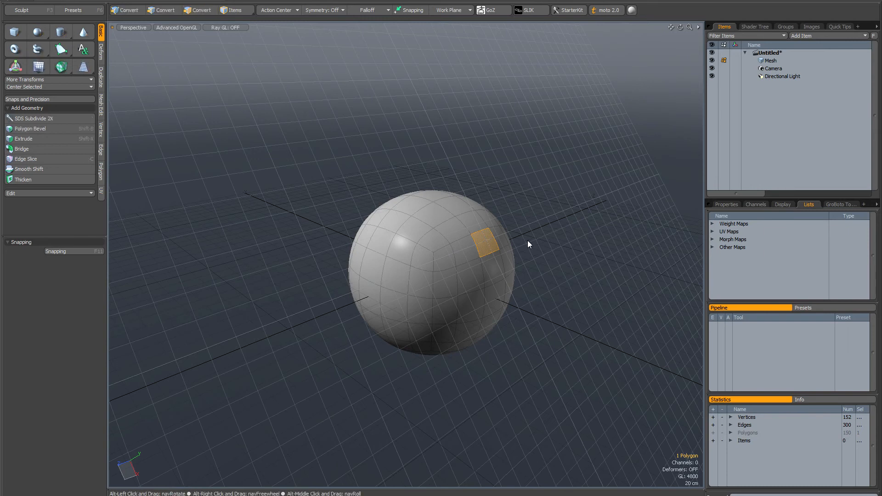
{"action": "left_click_drag", "start_coordinate": [530, 243], "coordinate": [487, 244]}
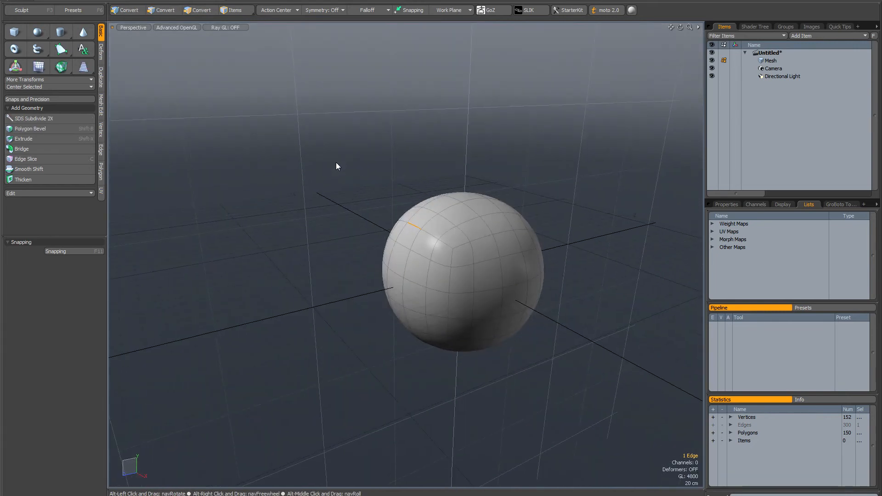
- Select an edge, tilt the view and show the work plane's 74 cm offset and 45° rotation
{"action": "left_click", "coordinate": [163, 10]}
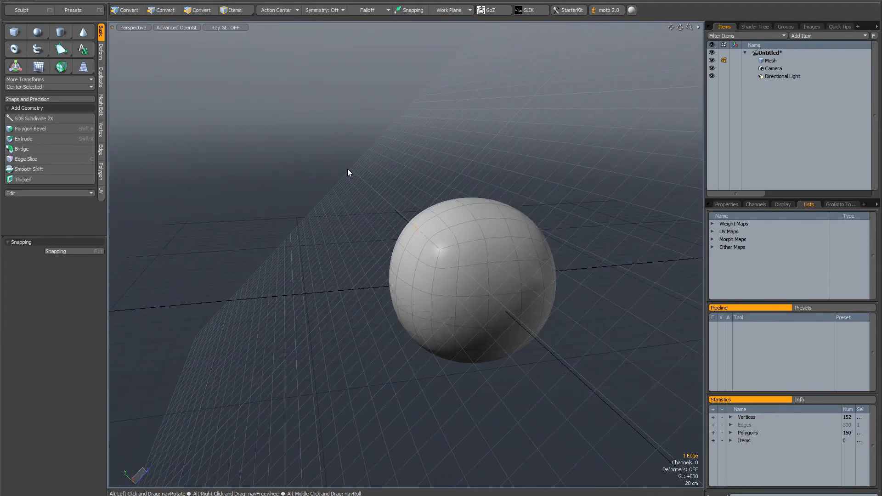
{"action": "left_click_drag", "start_coordinate": [350, 172], "coordinate": [383, 178]}
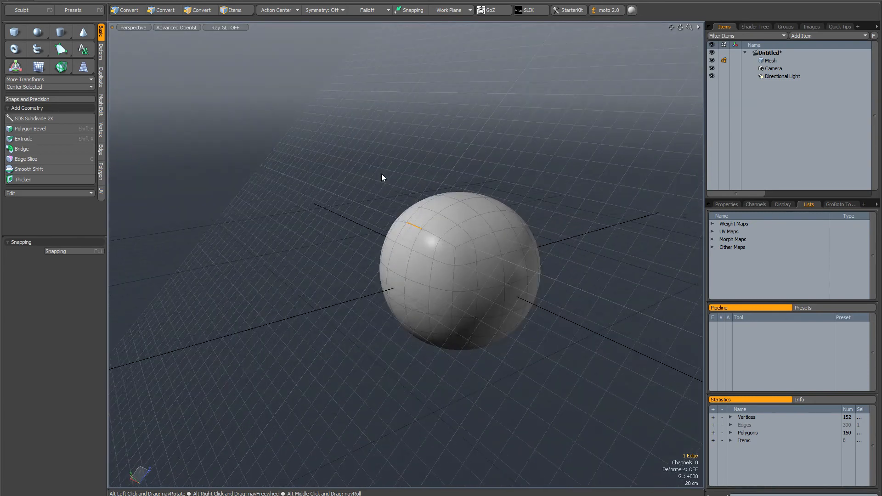
{"action": "left_click", "coordinate": [164, 10]}
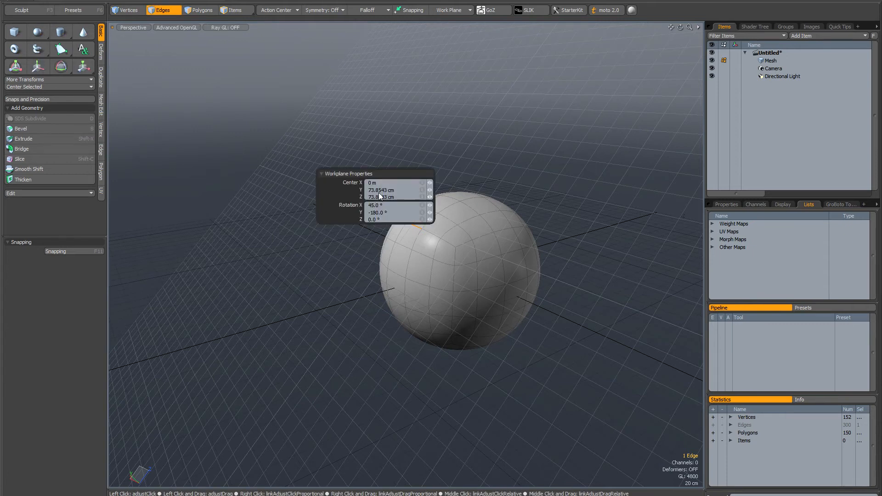
- Dismiss the Workplane Properties popover so the grid lies level at the origin
{"action": "left_click", "coordinate": [376, 205]}
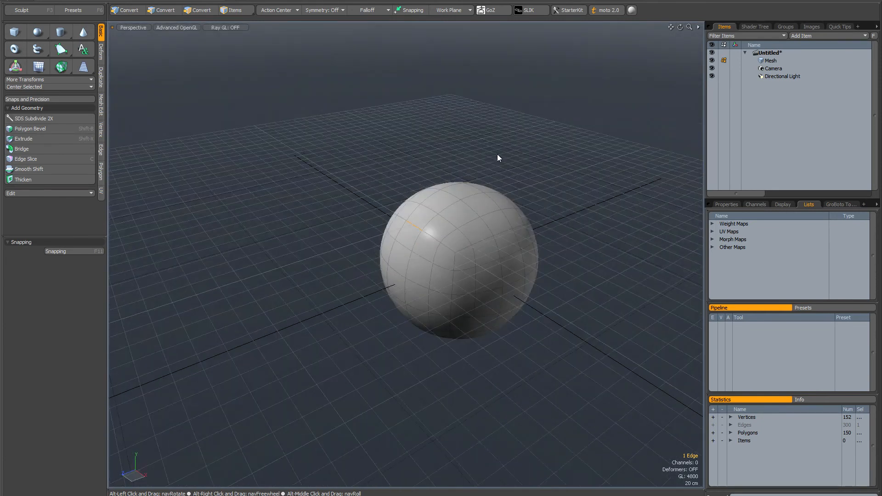
{"action": "left_click", "coordinate": [164, 10]}
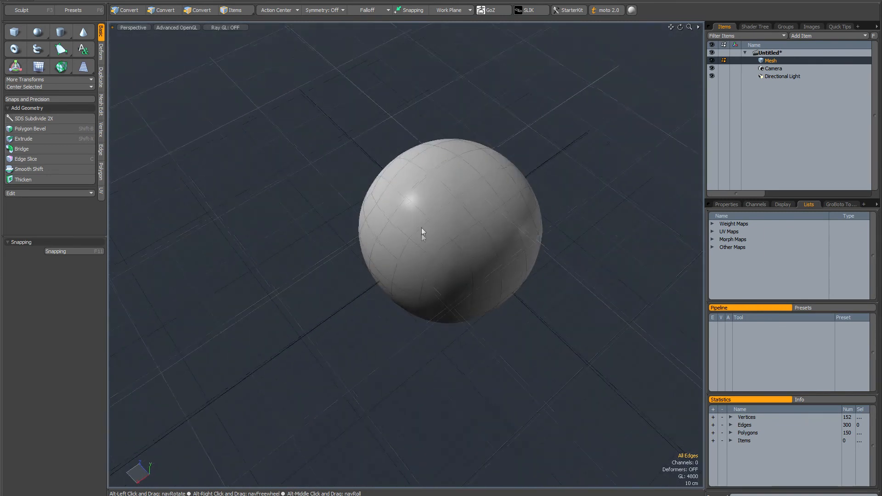
- Clear the edge selection and orbit so the work plane follows the view
{"action": "left_click", "coordinate": [164, 10]}
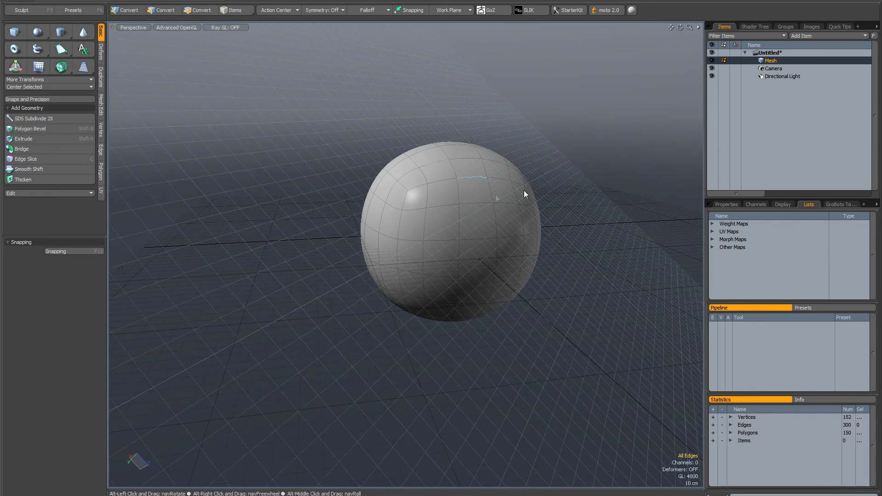
{"action": "left_click", "coordinate": [162, 10]}
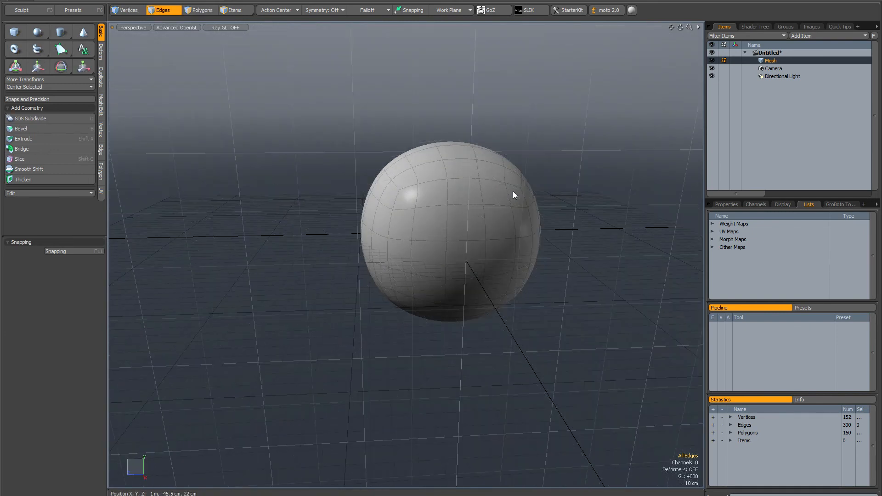
{"action": "left_click_drag", "start_coordinate": [512, 195], "coordinate": [454, 221]}
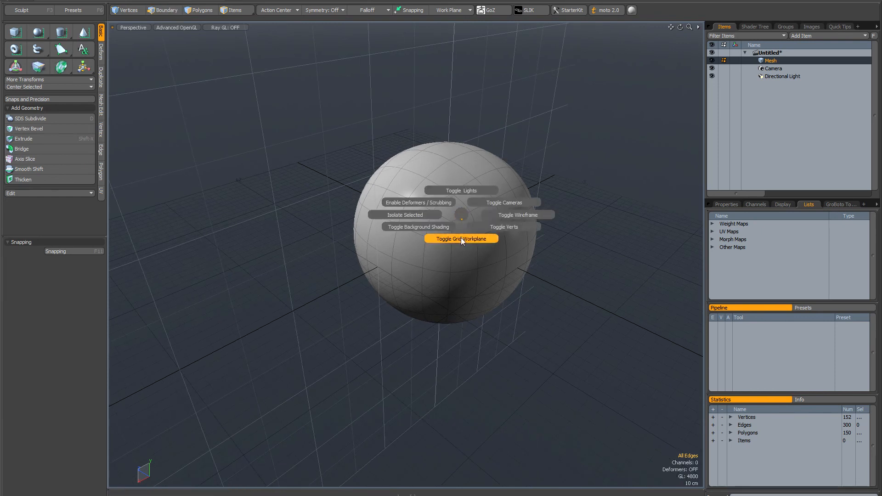
- Toggle Grid/Workplane off, then toggle it back on from the pie menu
{"action": "left_click", "coordinate": [461, 239]}
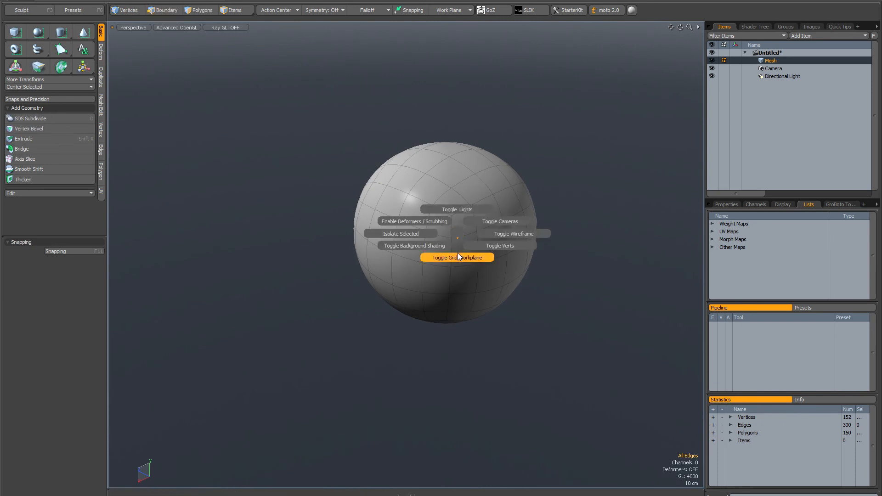
{"action": "left_click", "coordinate": [458, 258]}
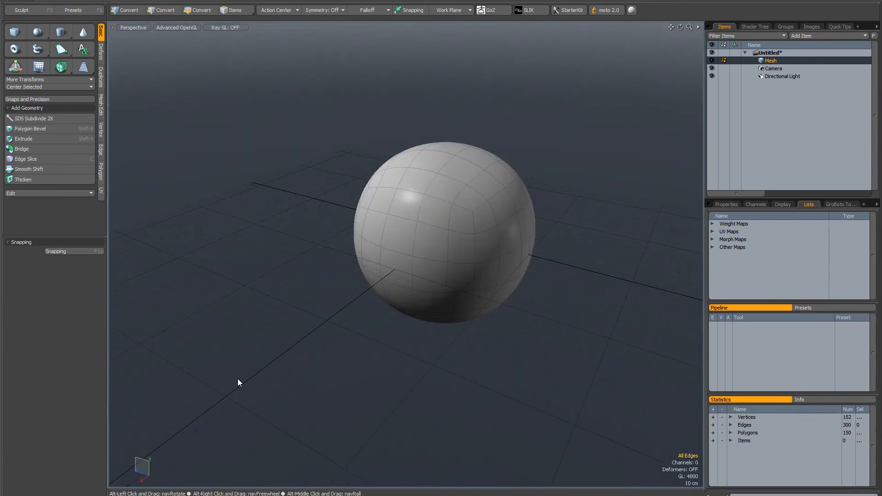
- Rotate the view until the work plane flips vertical behind the sphere
{"action": "left_click", "coordinate": [162, 10]}
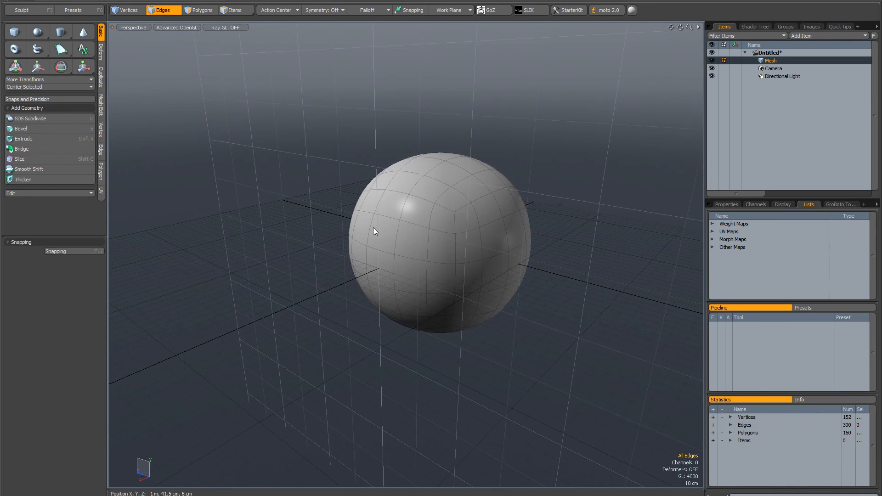
{"action": "mouse_move", "coordinate": [302, 195]}
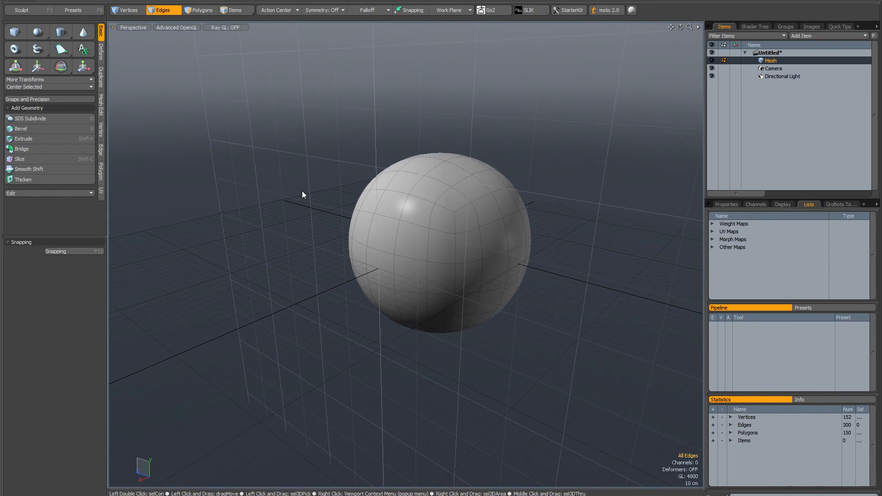